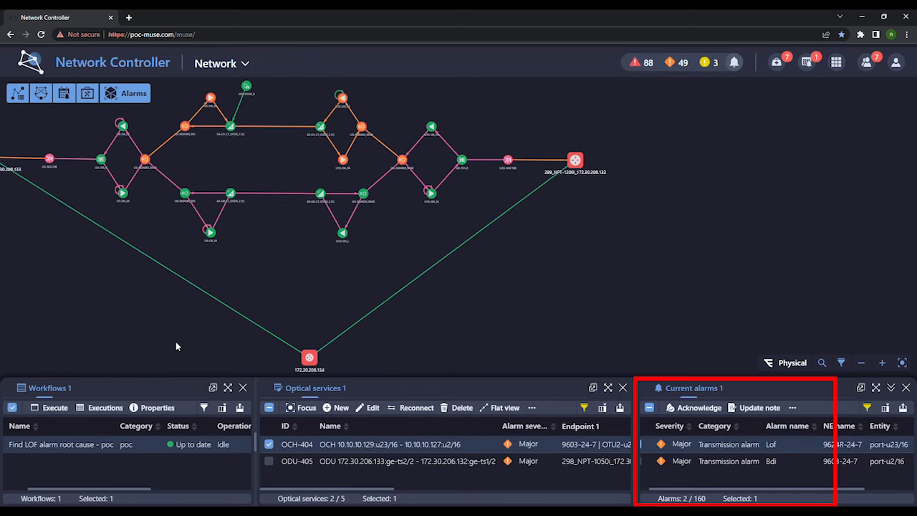
mouse_move(653, 324)
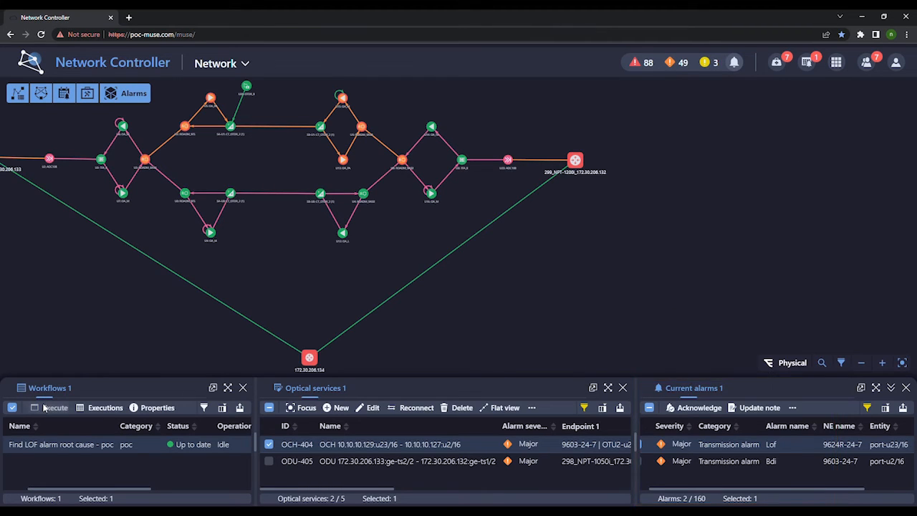
Execute the 'Find LOF alarm root cause - poc' workflow from the Workflows panel
left_click(54, 407)
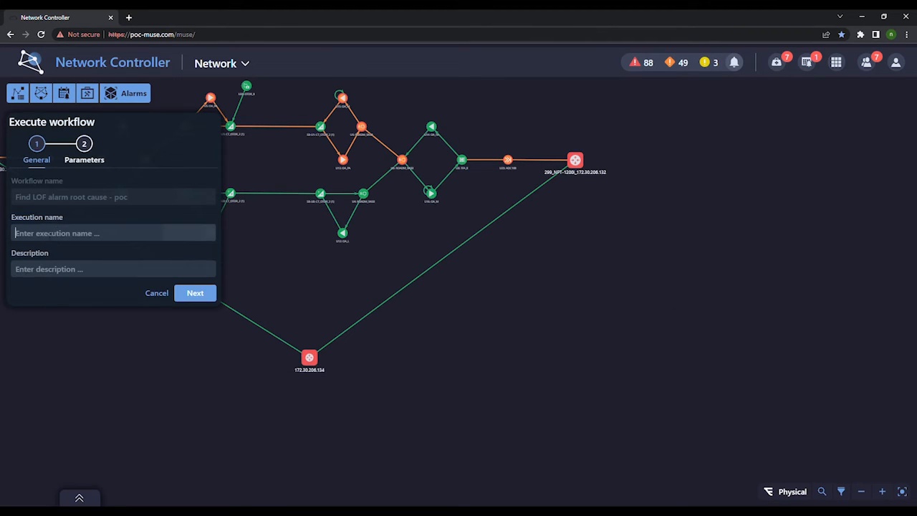
Create execution 'TestLoF' targeting far end 9624R-24-7, port-u23/16
type("TestLoF")
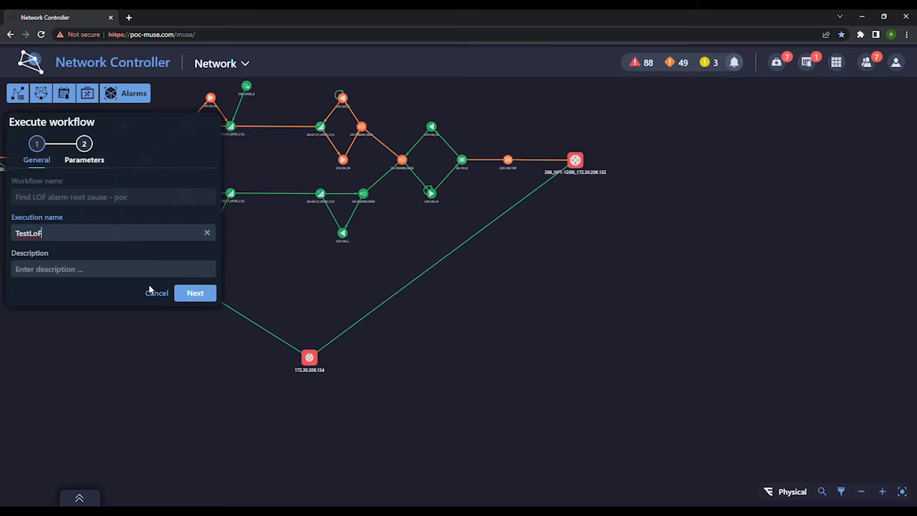
left_click(195, 292)
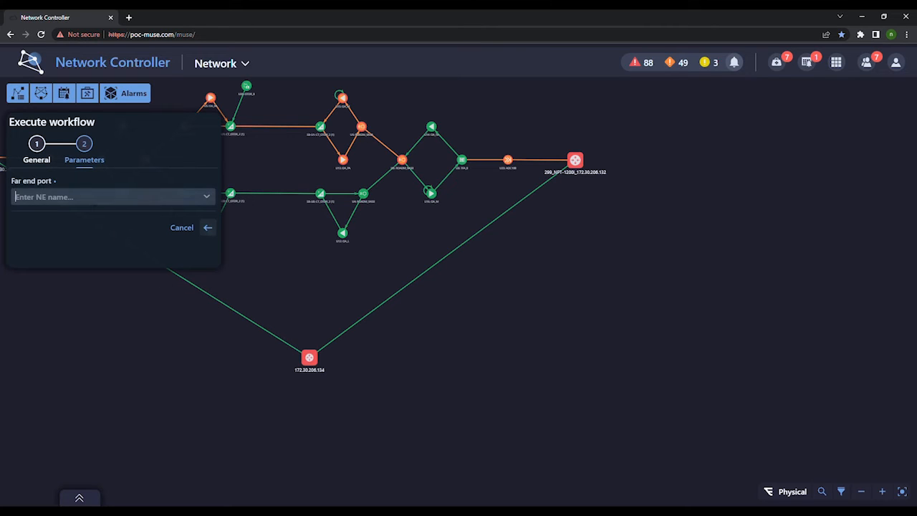
type("9624R-24-7")
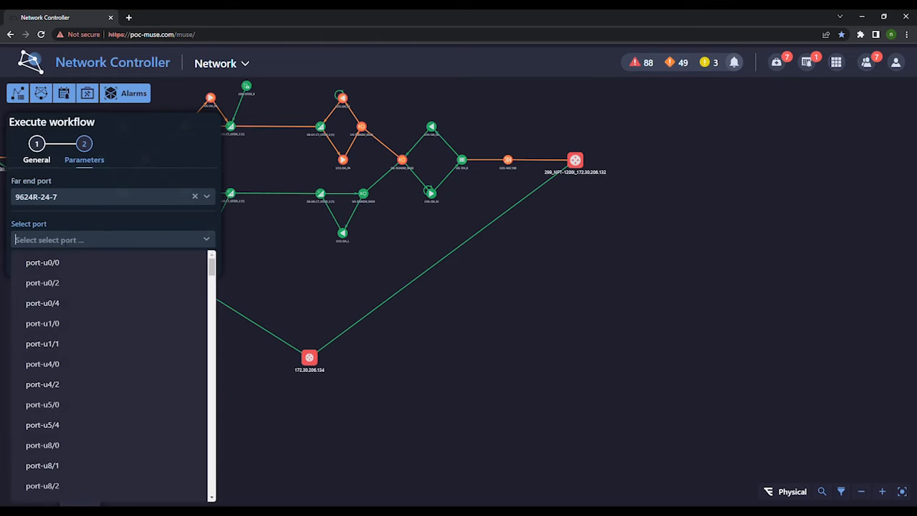
type("u23/1")
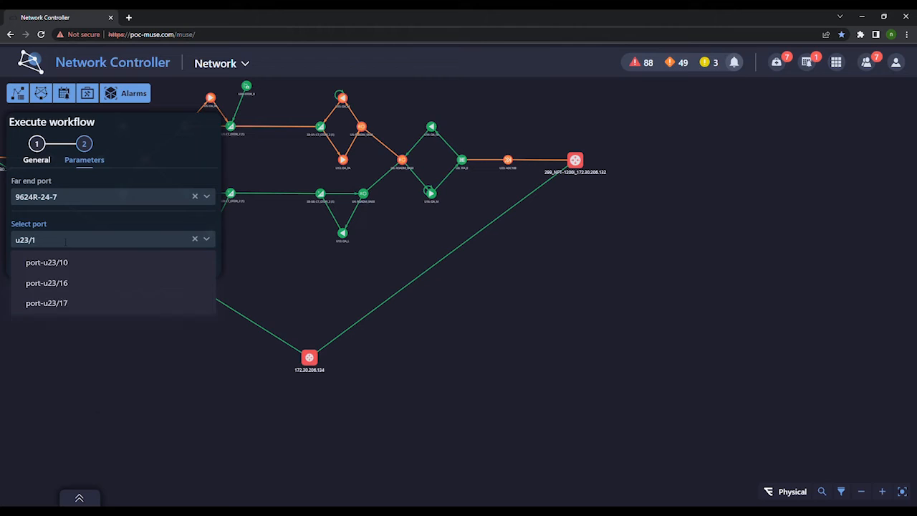
left_click(46, 282)
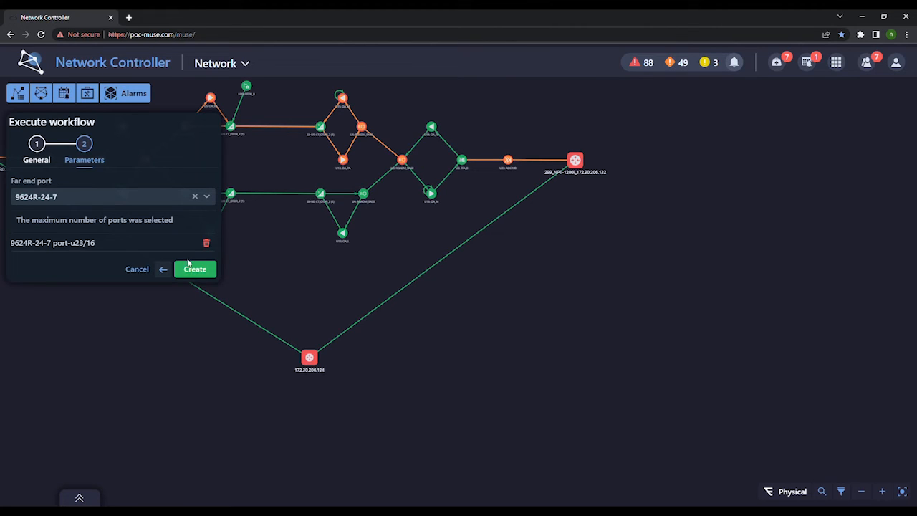
left_click(195, 269)
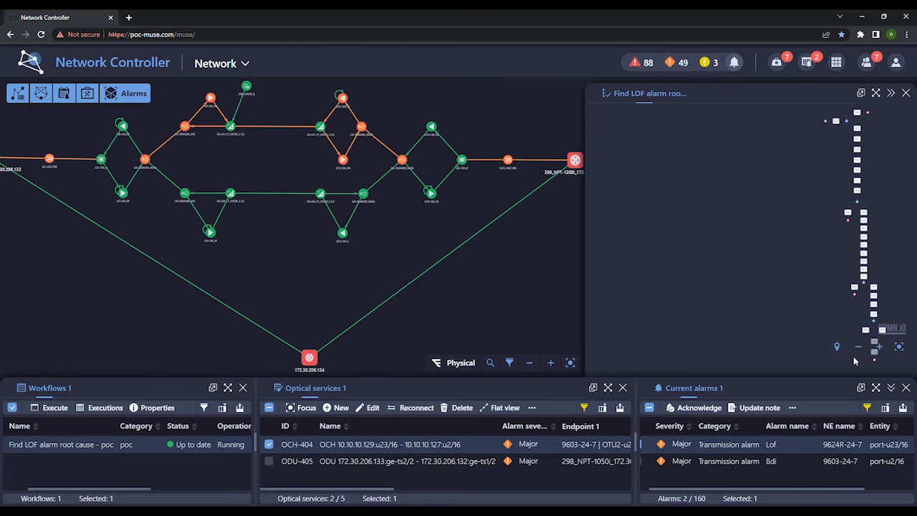
mouse_move(821, 317)
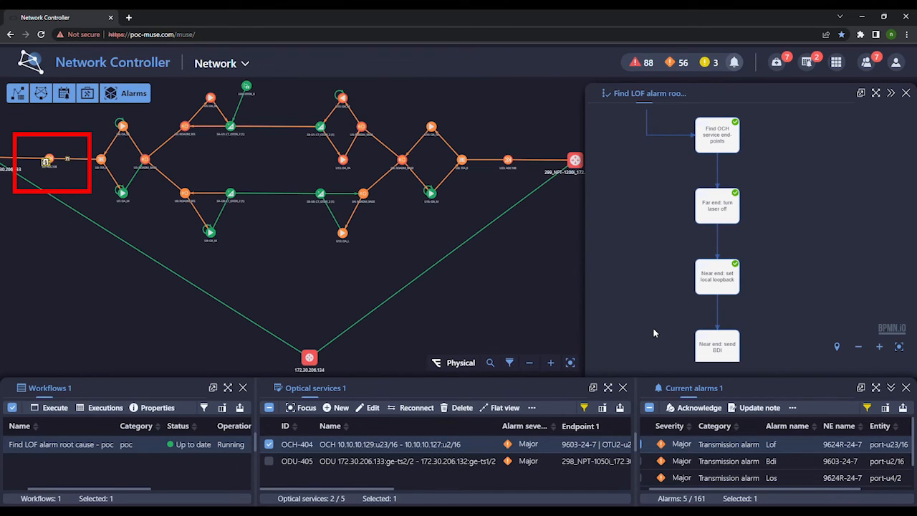
Scroll the BPMN diagram to watch laser-off, loopback, BDI and alarm-count steps complete
scroll("down", 3)
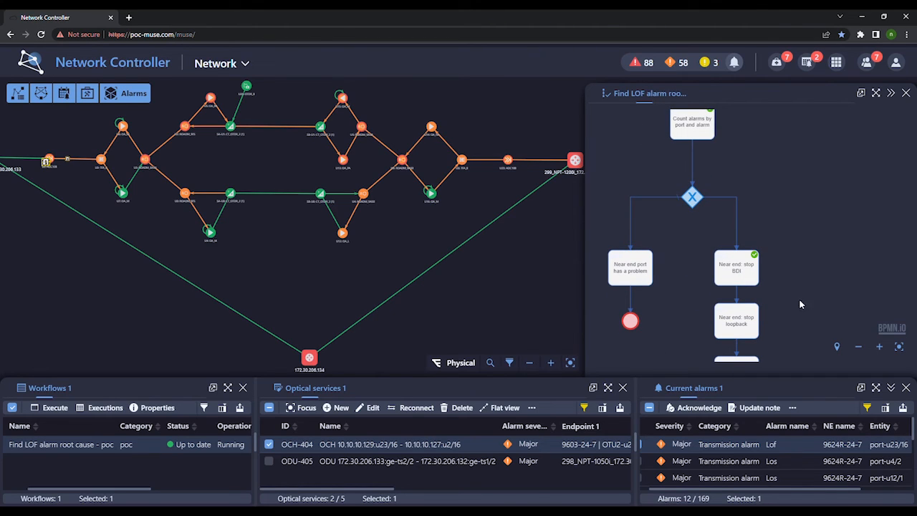
mouse_move(791, 236)
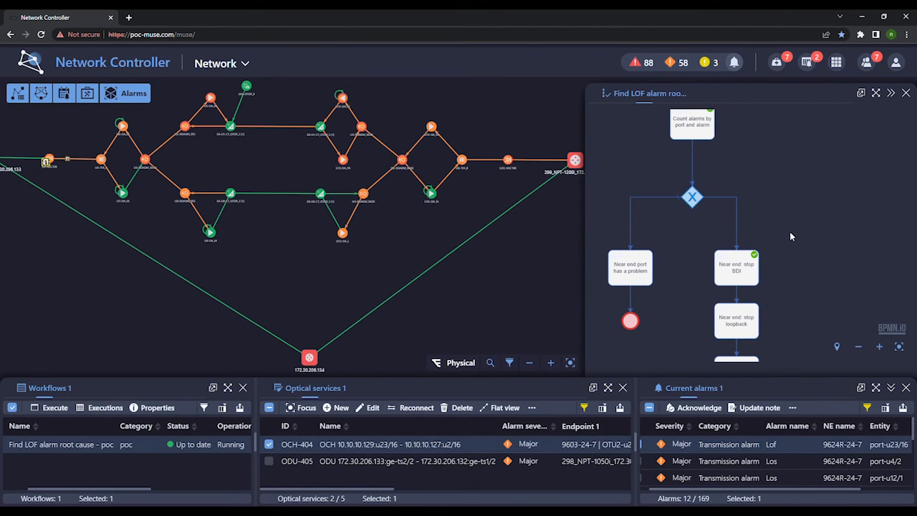
Scroll through the far-end laser-on, loopback, BDI and LOF count steps to the 'network' conclusion
scroll("down", 3)
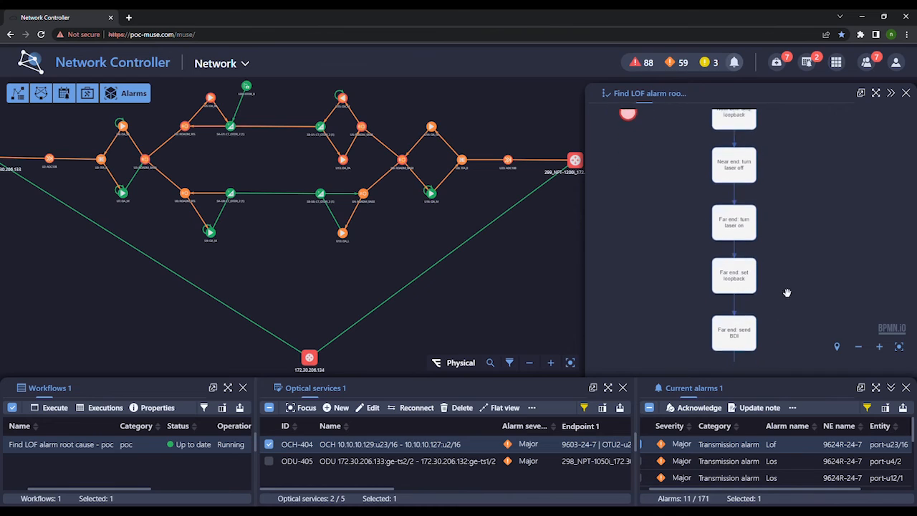
scroll("down", 3)
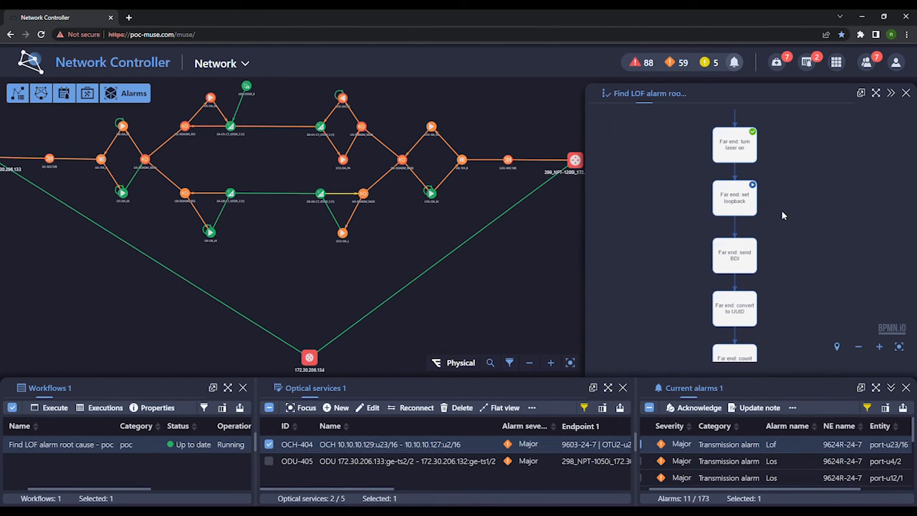
left_click(508, 160)
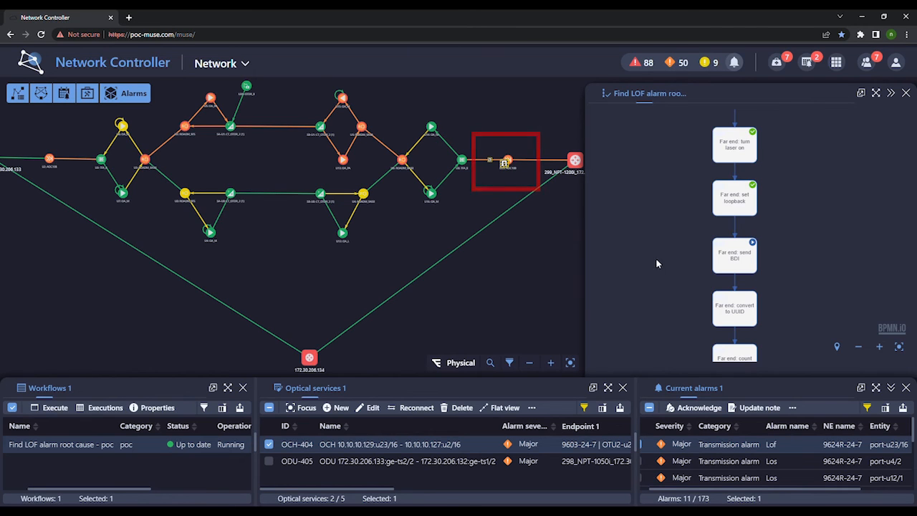
scroll("down", 3)
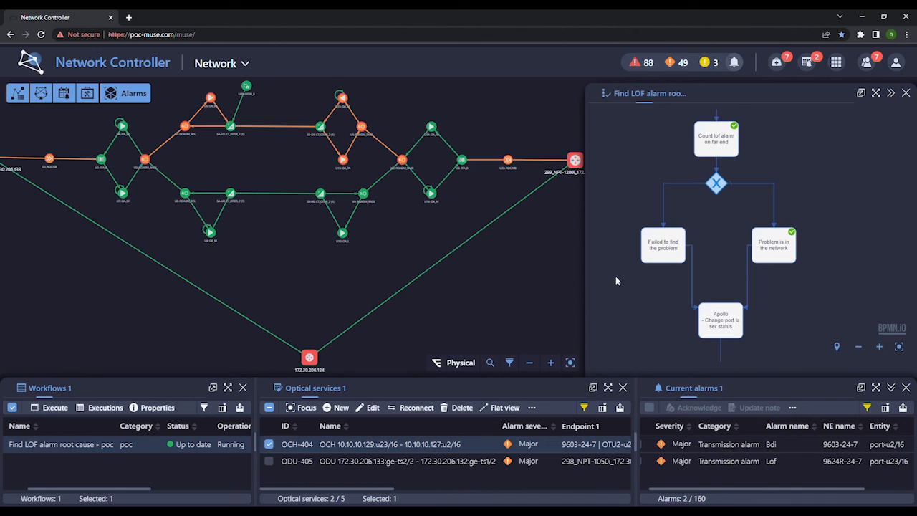
mouse_move(622, 319)
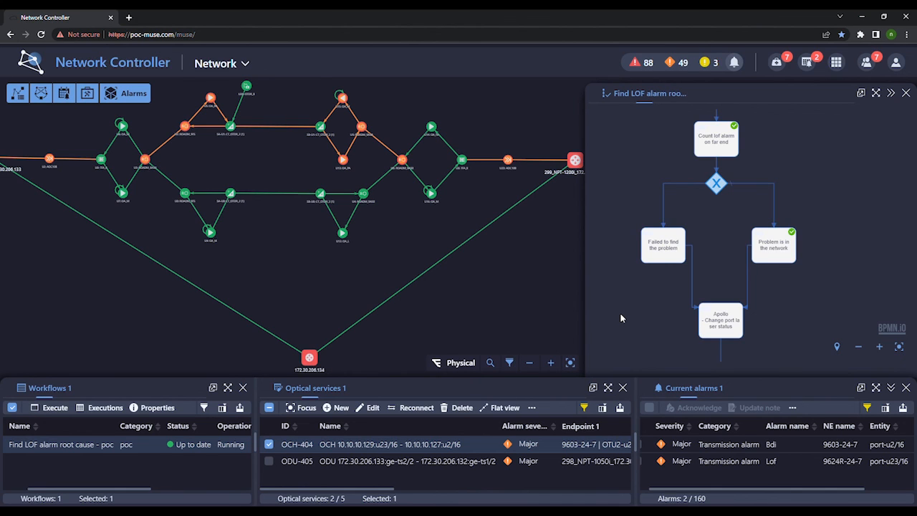